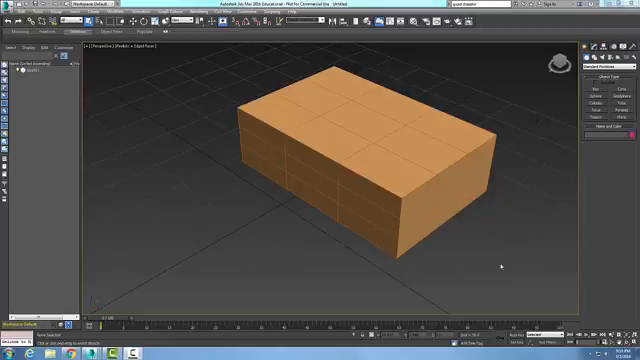
Convert the segmented orange box to an editable poly via the quad menu
{"action": "right_click", "coordinate": [380, 184]}
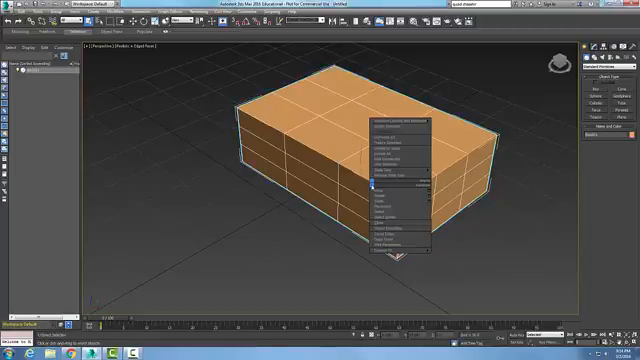
{"action": "left_click", "coordinate": [384, 250]}
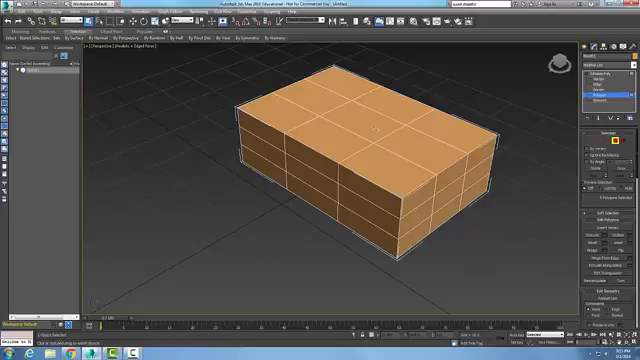
{"action": "left_click", "coordinate": [364, 118]}
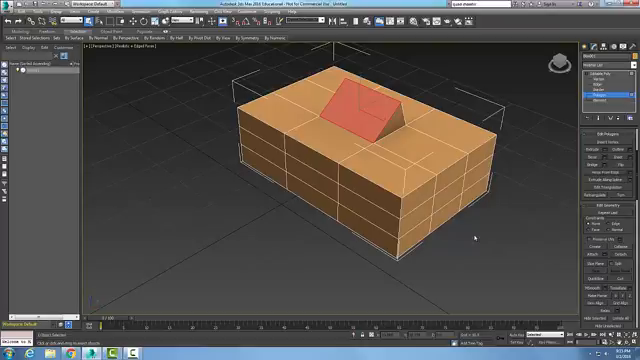
{"action": "mouse_move", "coordinate": [450, 196]}
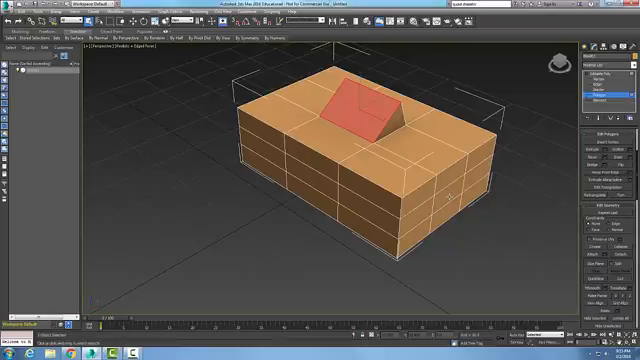